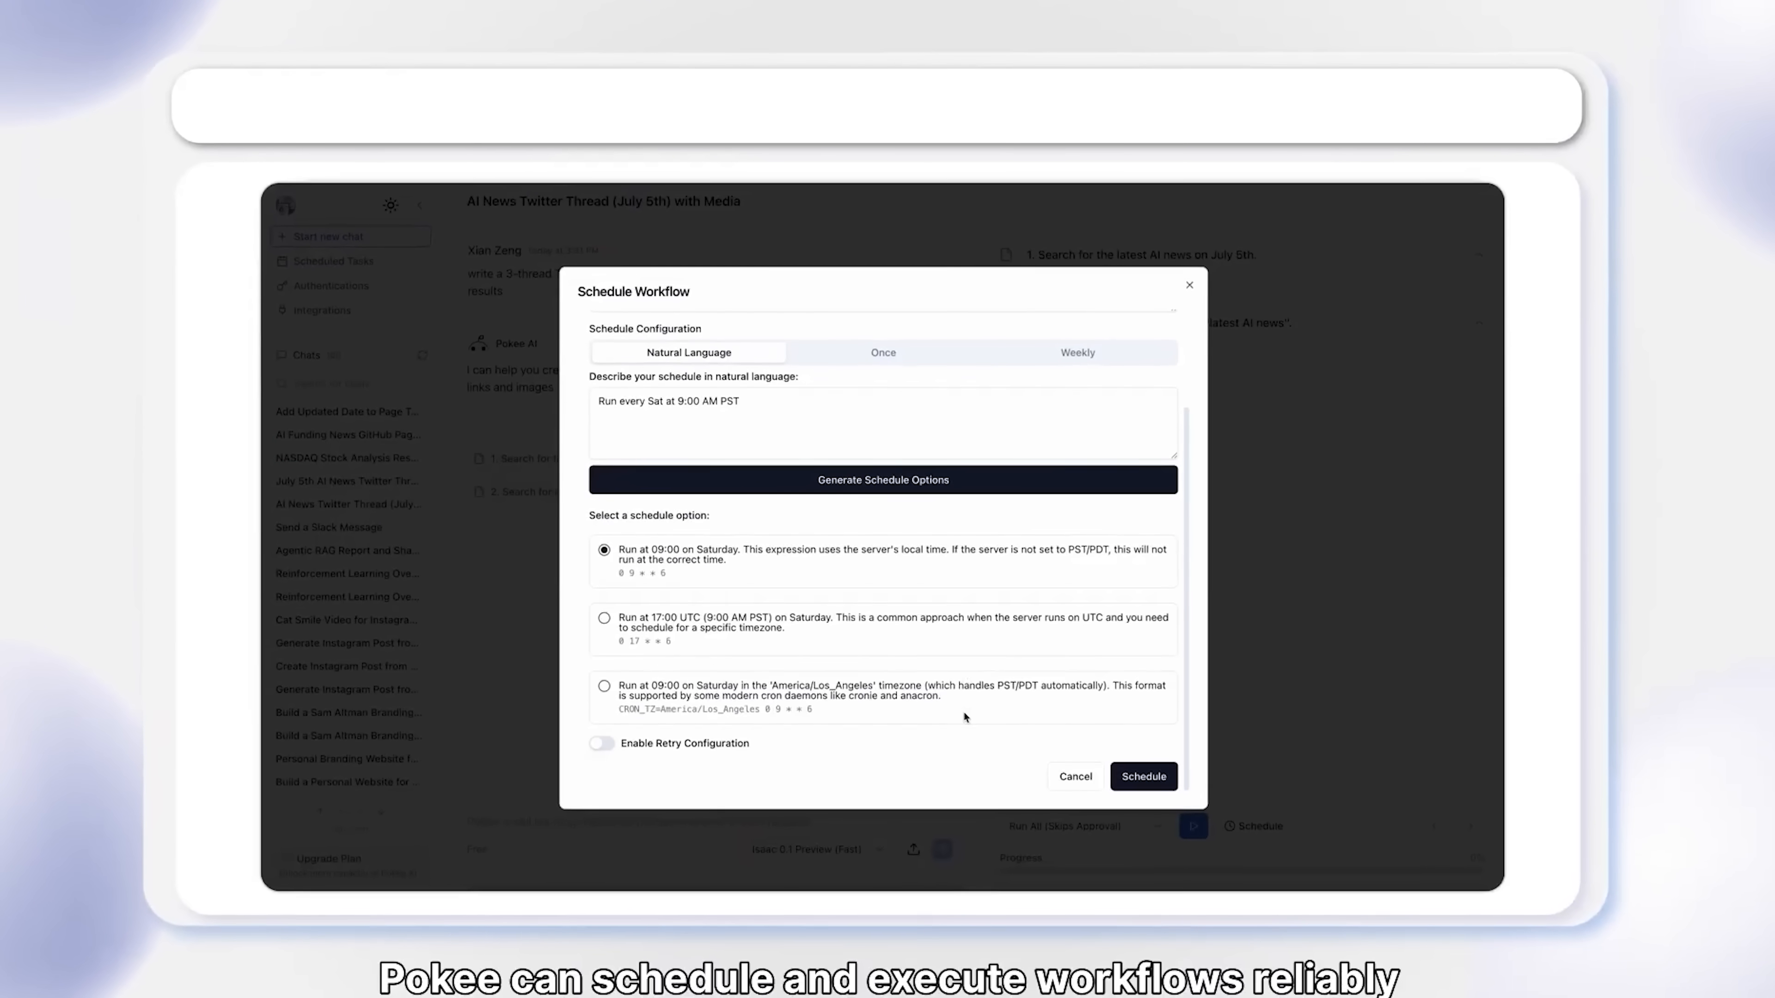
Schedule the weekly AI News workflow for Saturday 9 AM and dismiss the success message.
left_click(1143, 777)
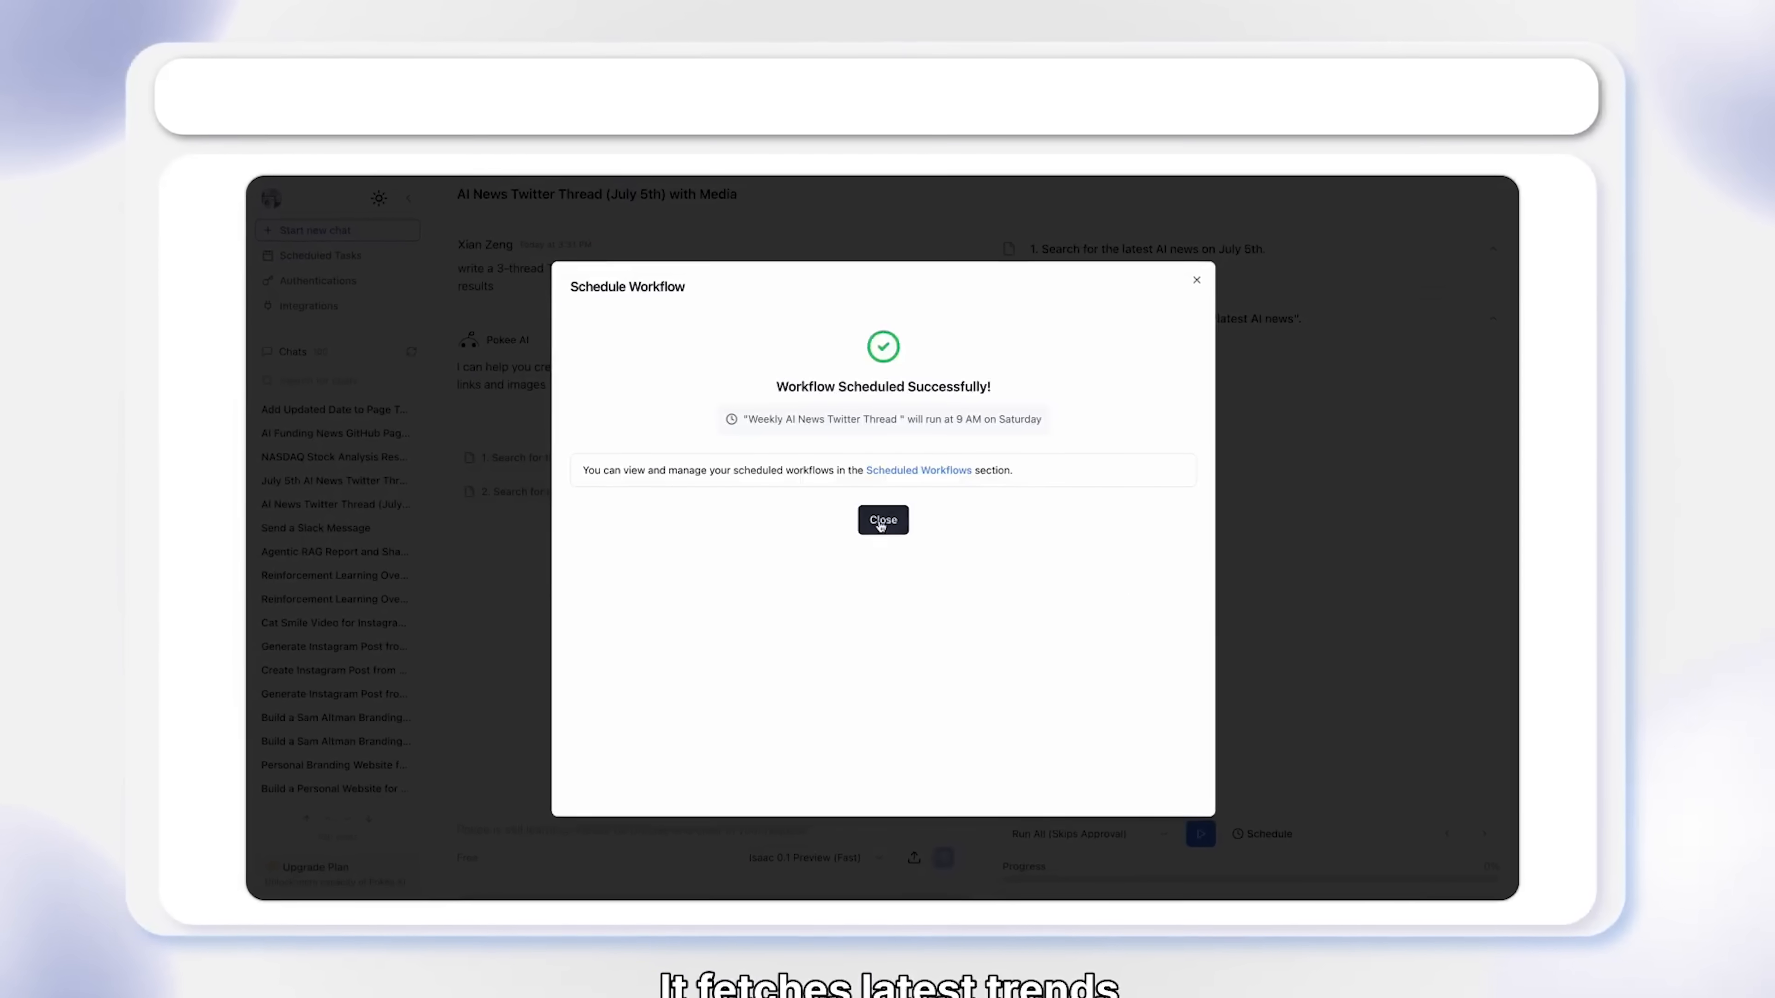
left_click(882, 520)
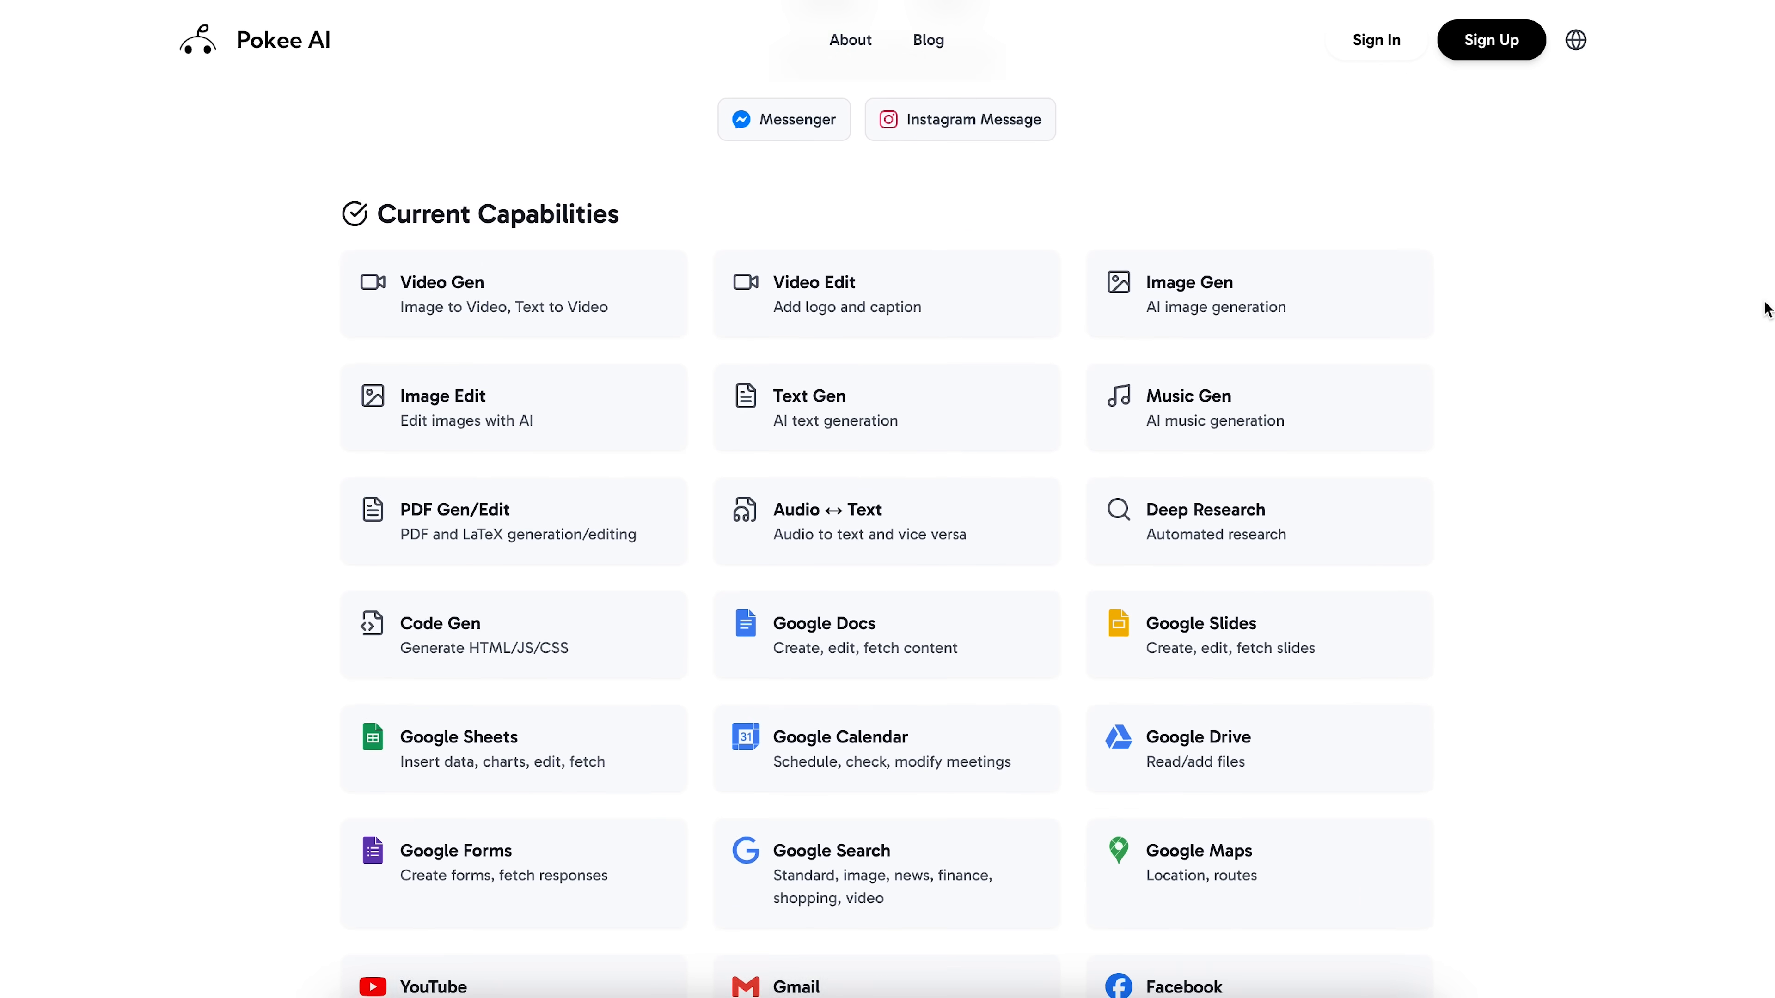
Scroll the Current Capabilities page to reveal Slack, GitHub, X and use-case categories.
scroll("down", 3)
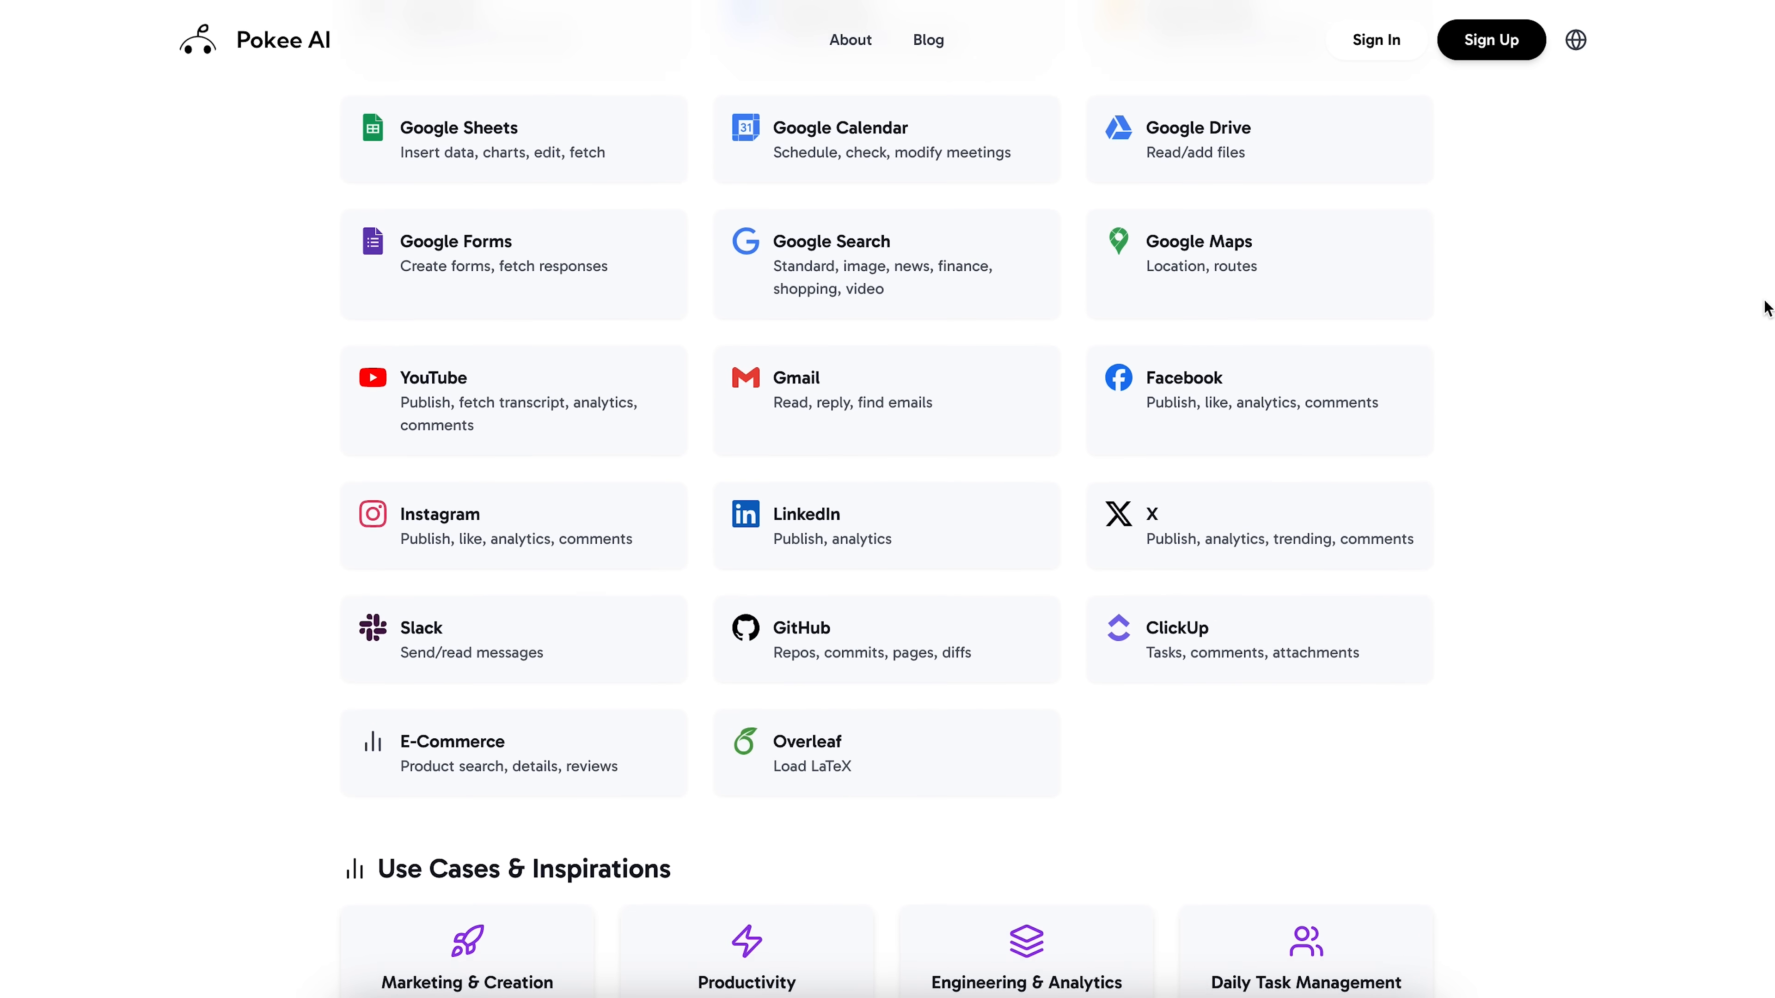